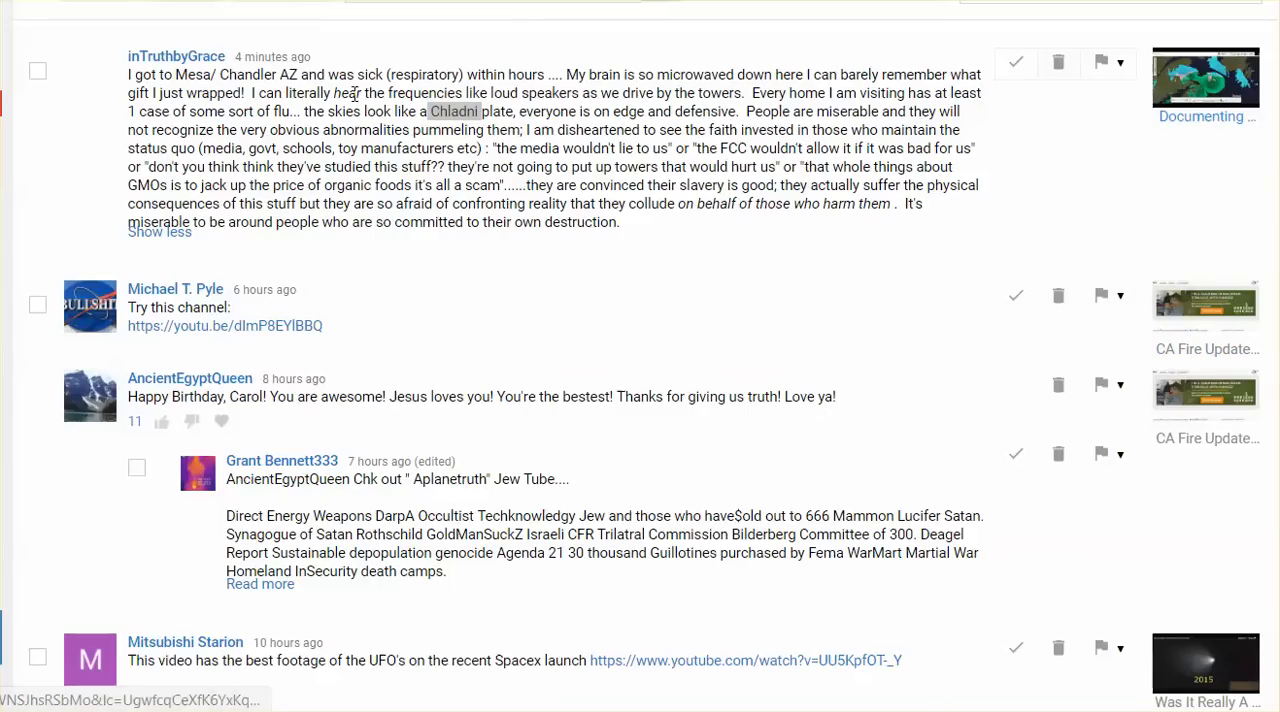
mouse_move(616, 284)
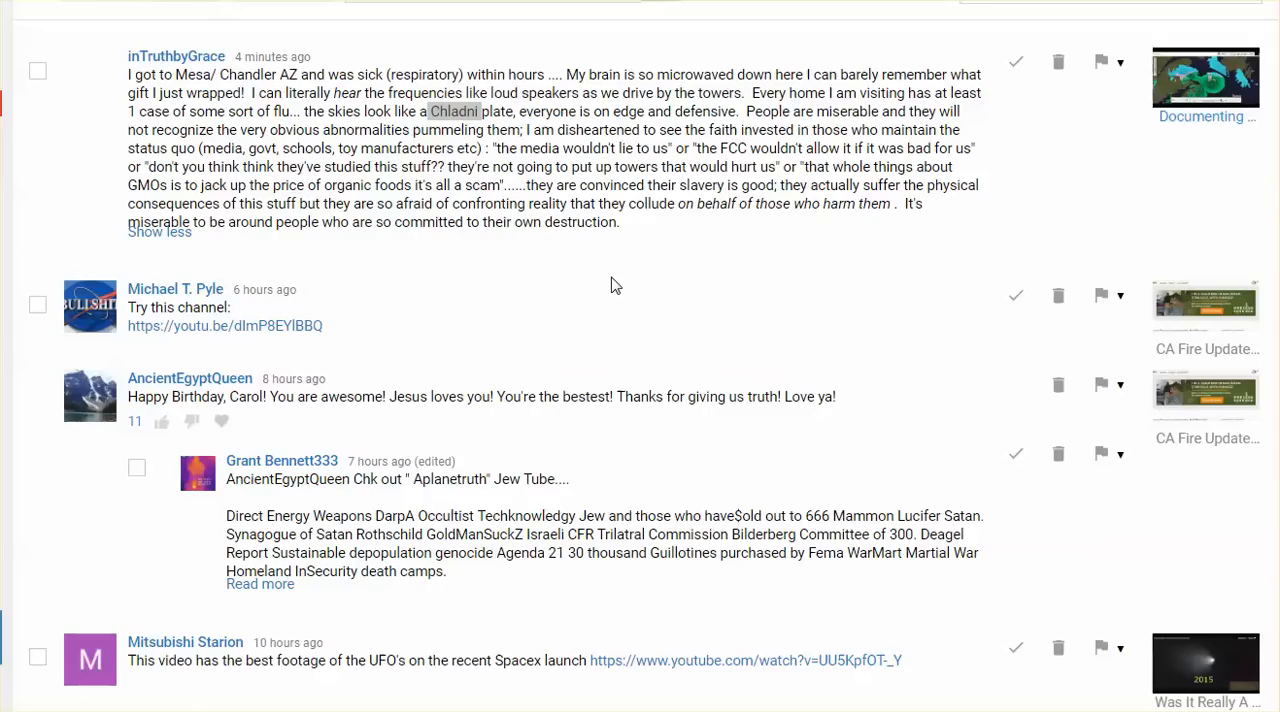
mouse_move(1204, 84)
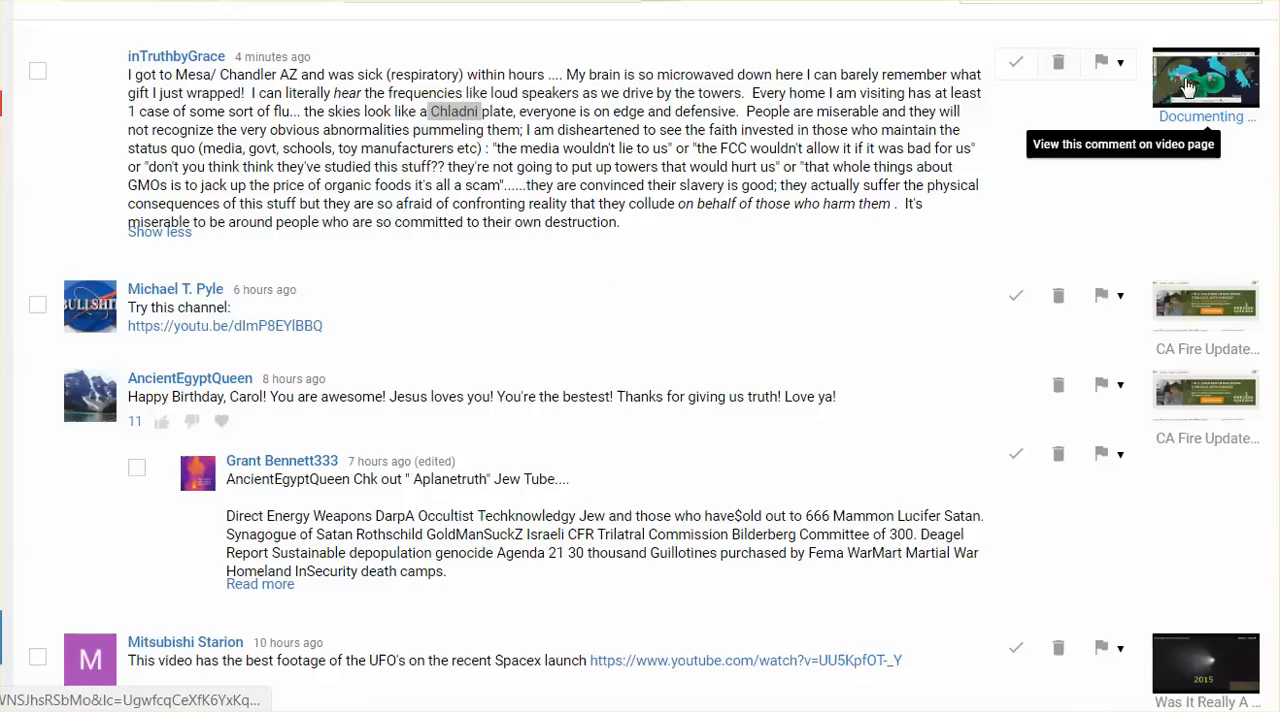
mouse_move(1180, 96)
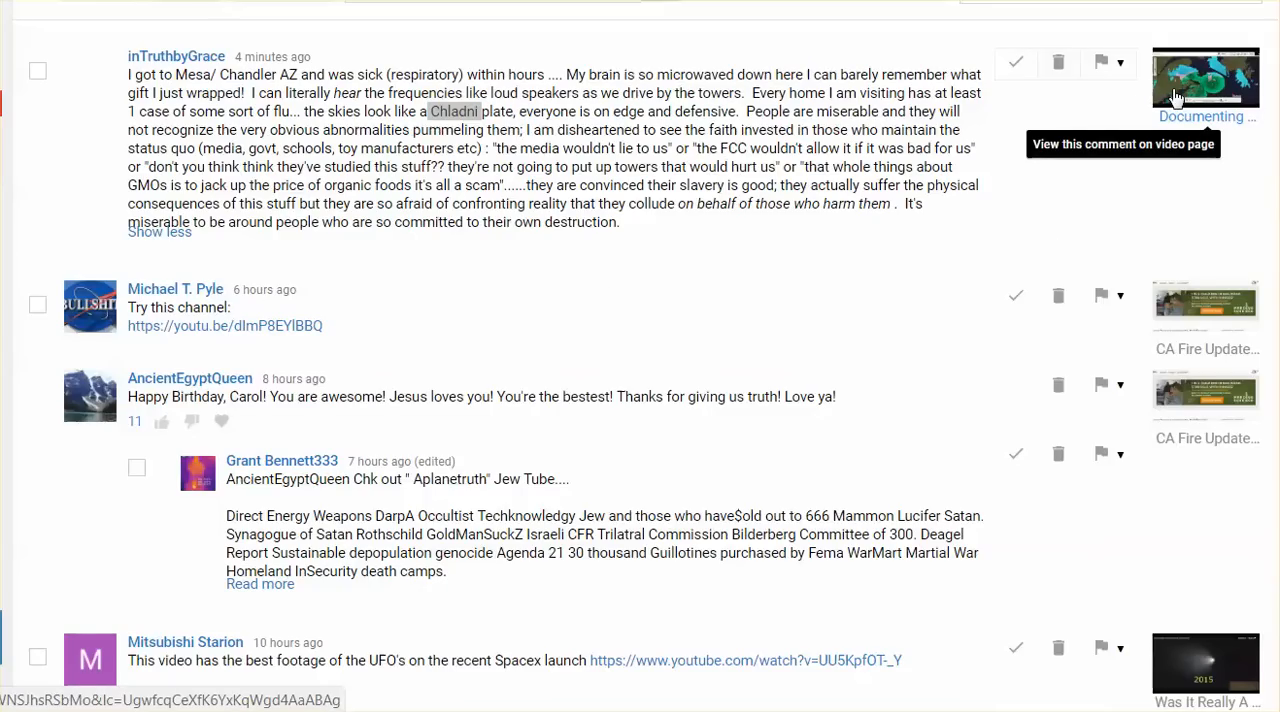
mouse_move(640, 232)
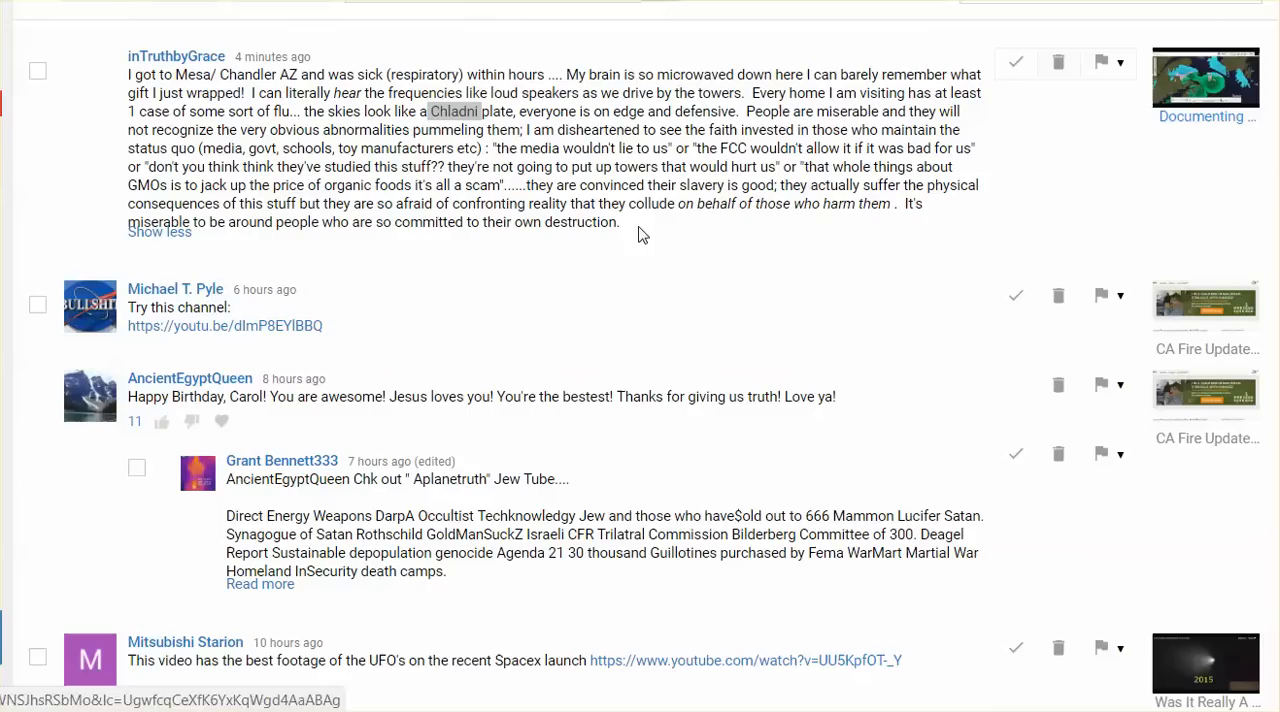
mouse_move(588, 292)
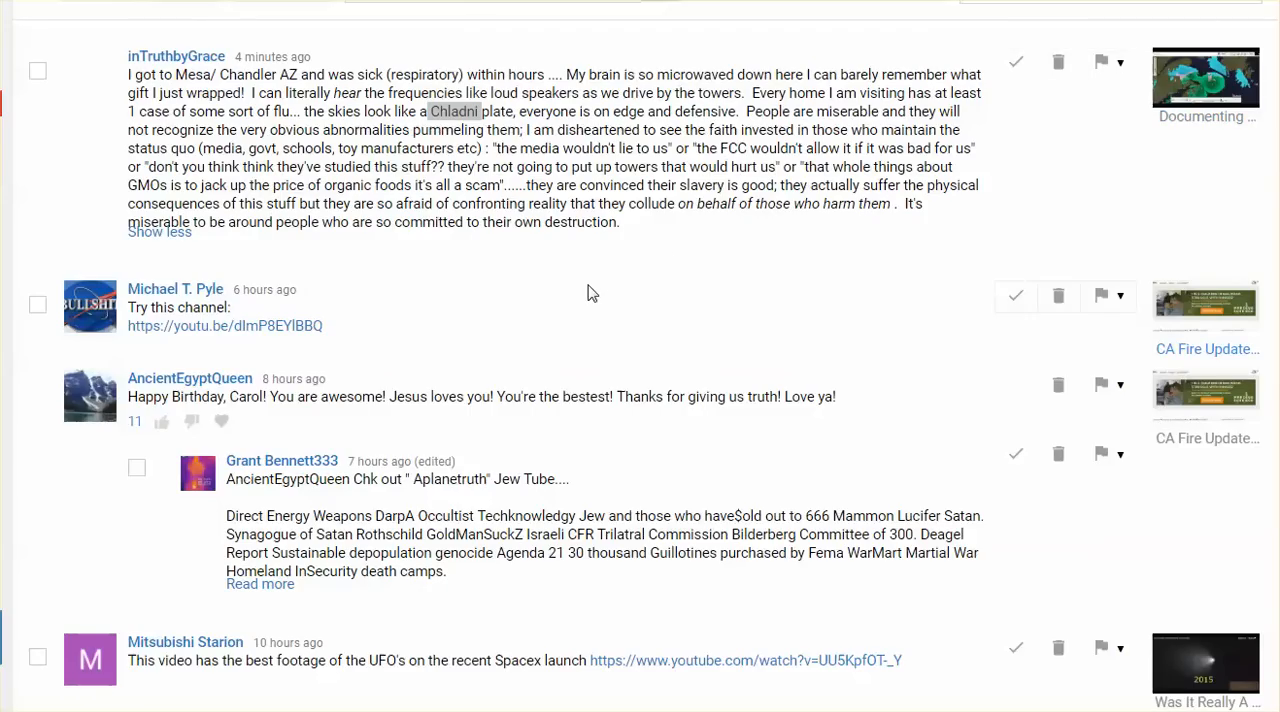
mouse_move(604, 280)
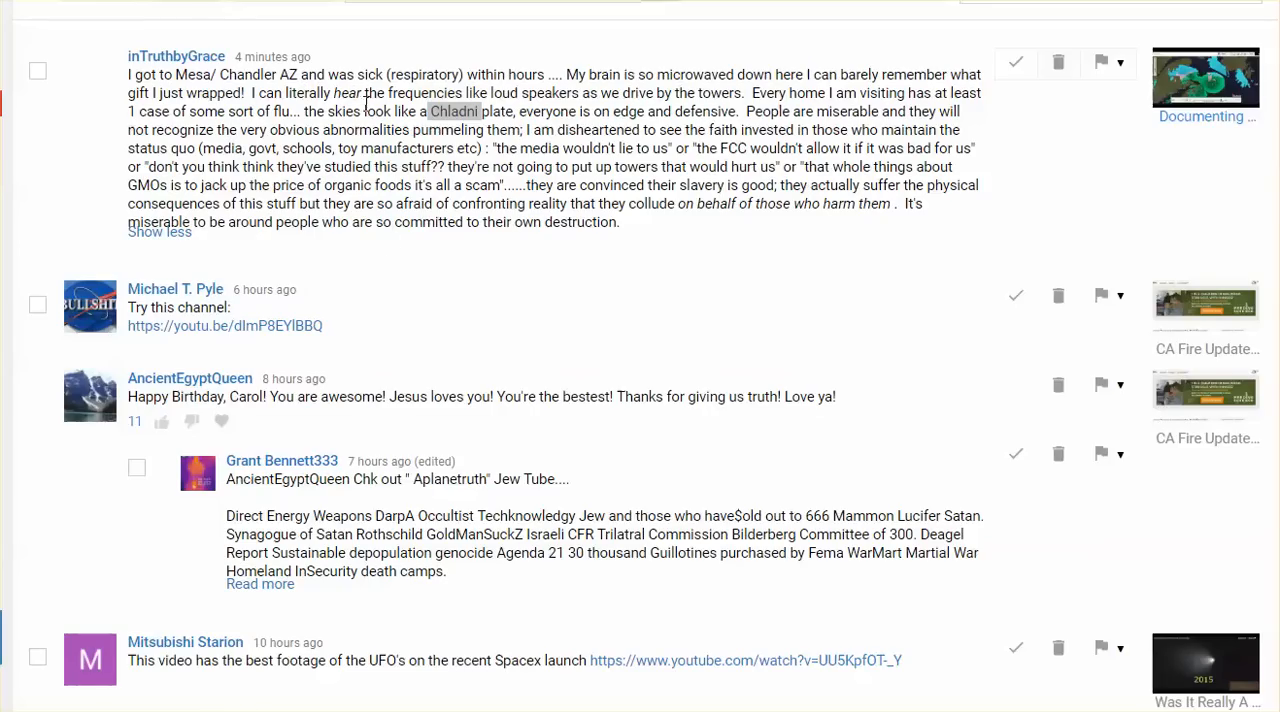
mouse_move(484, 302)
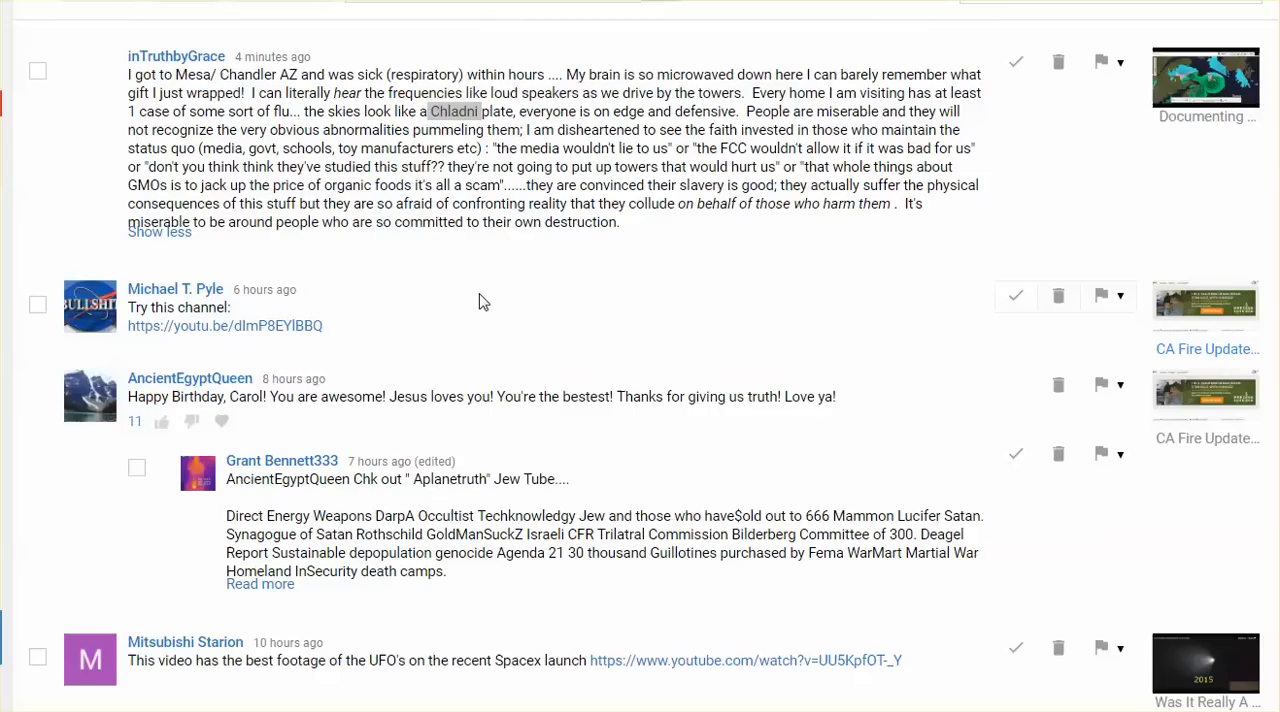
mouse_move(558, 262)
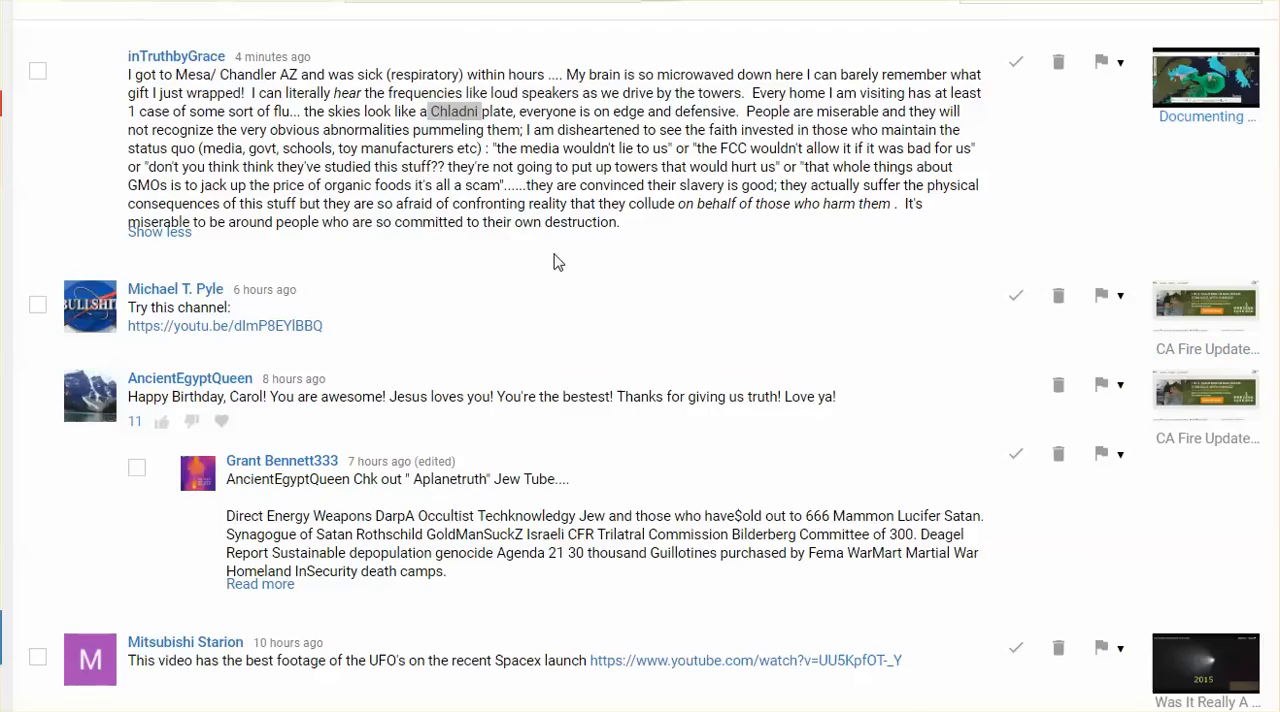
mouse_move(478, 264)
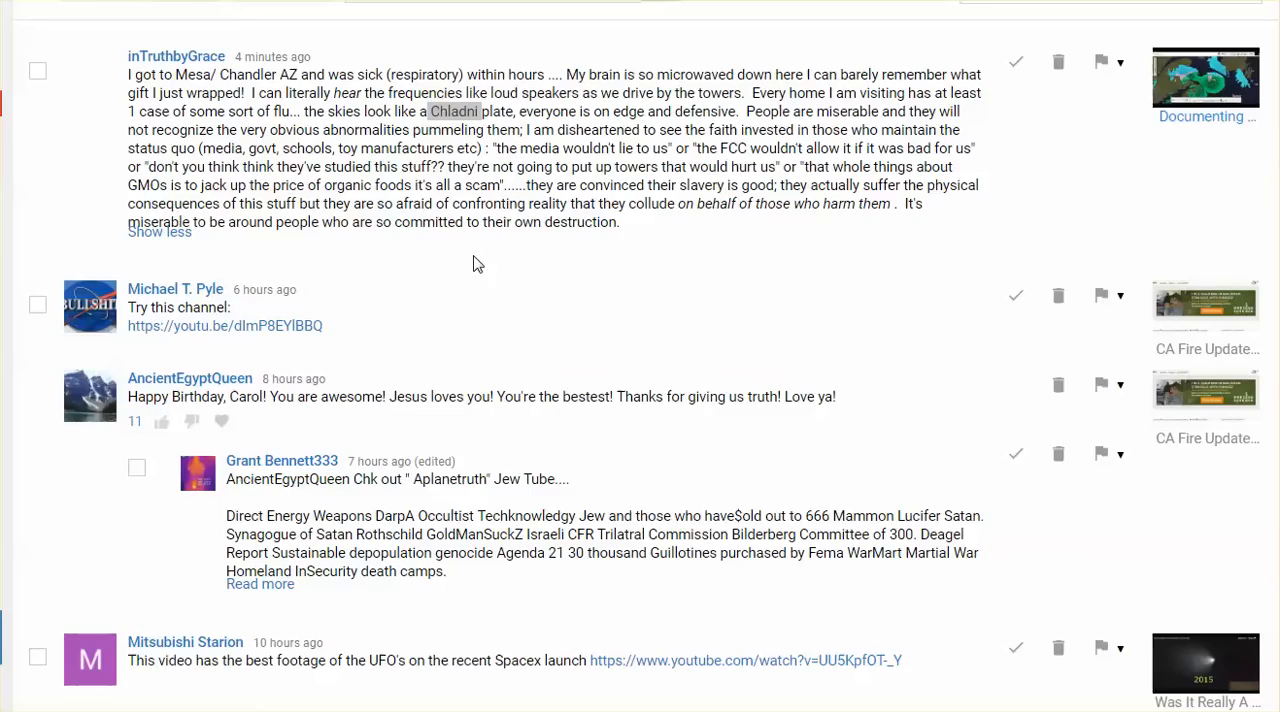
mouse_move(460, 252)
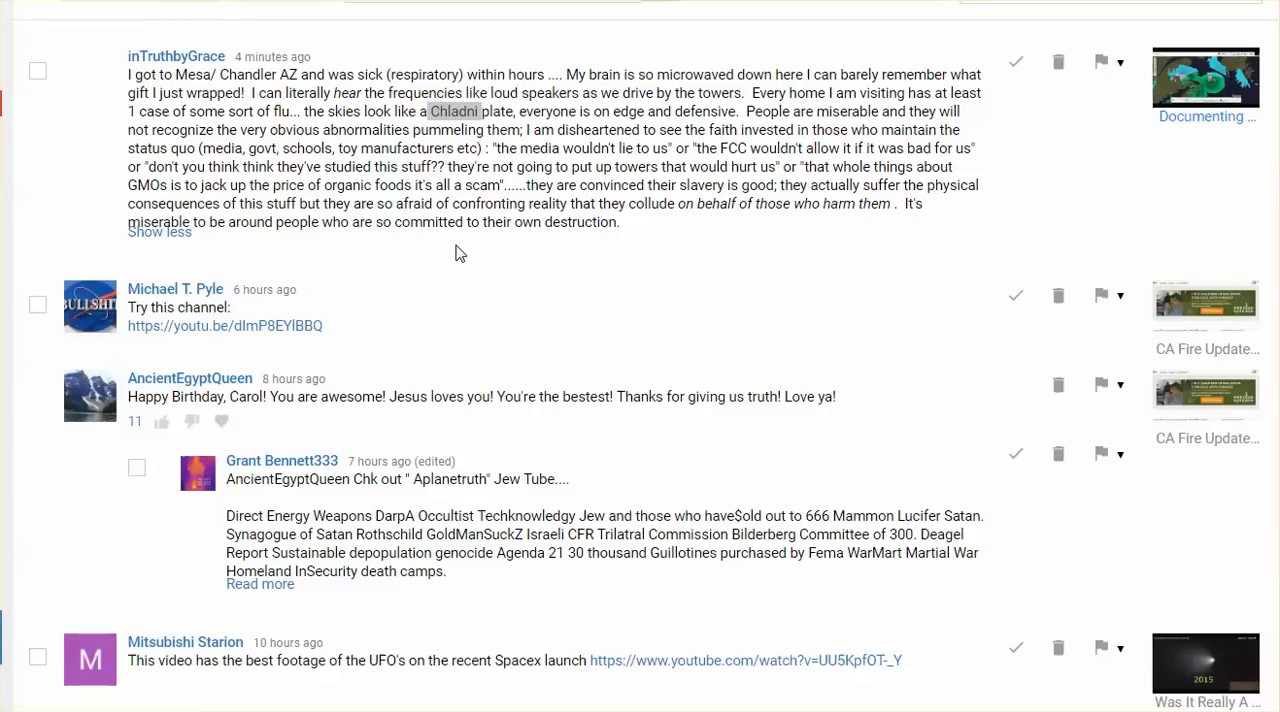
mouse_move(444, 242)
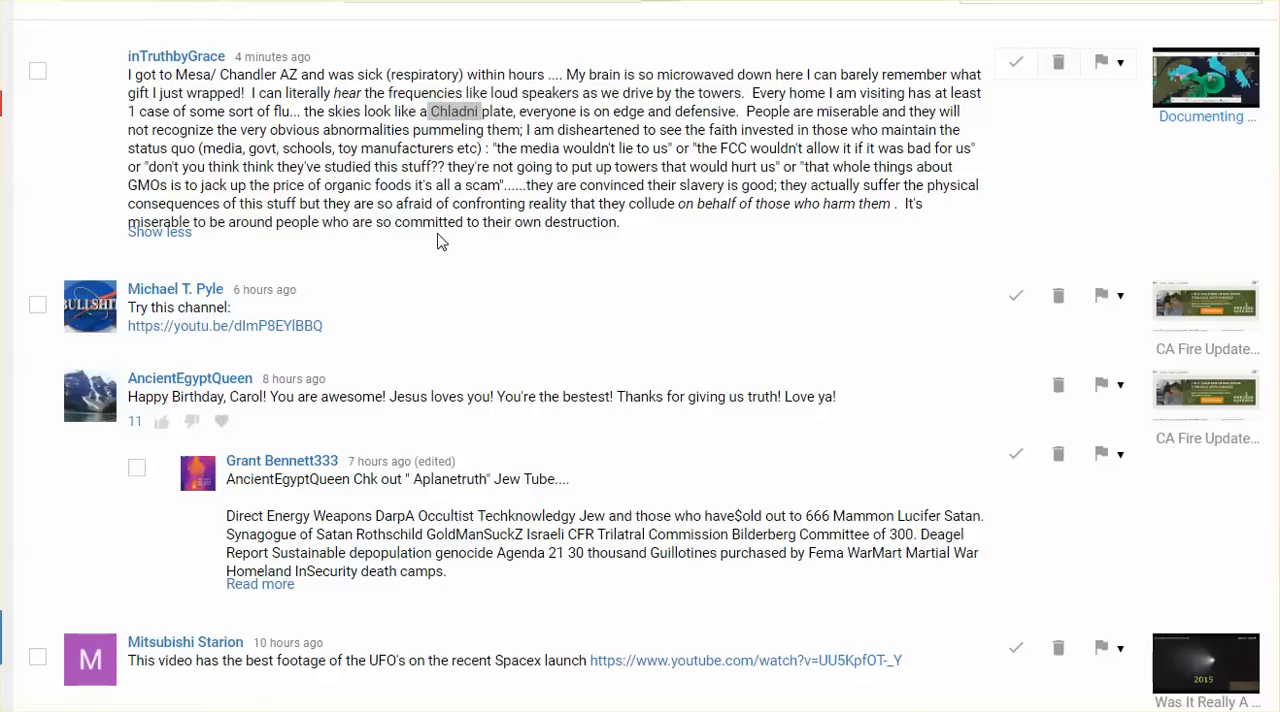
mouse_move(384, 246)
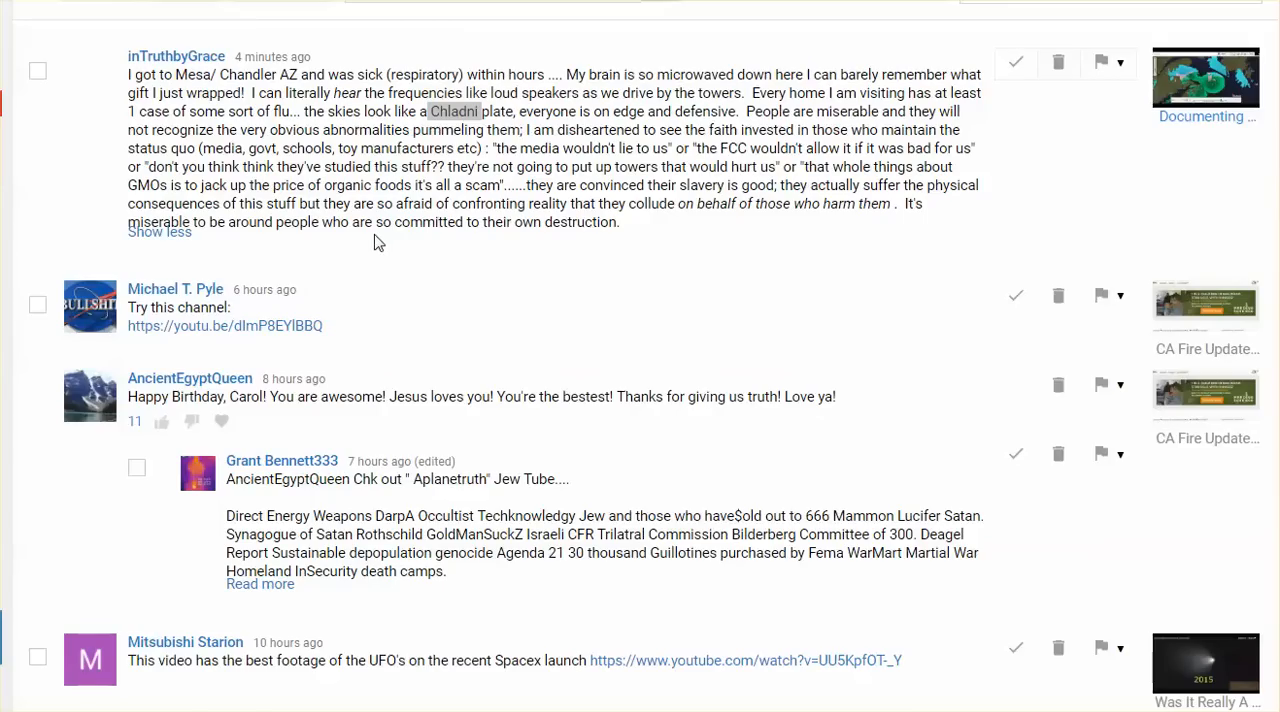
mouse_move(352, 228)
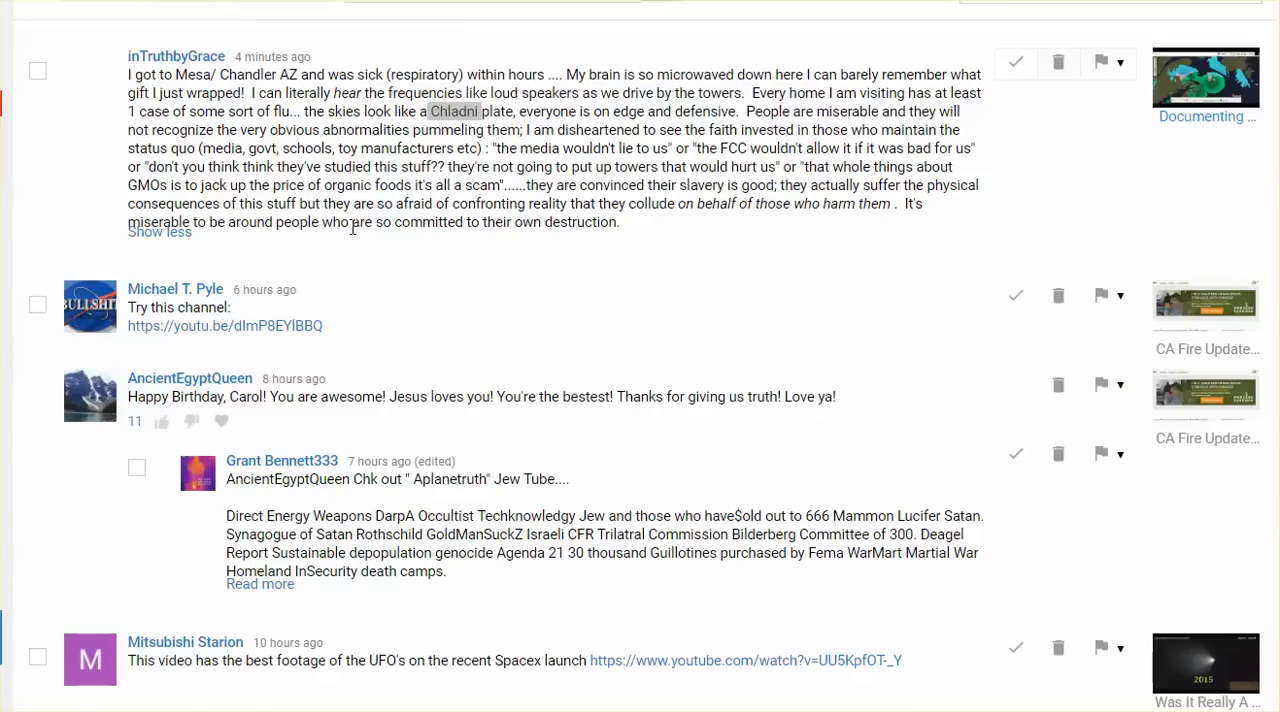
mouse_move(350, 240)
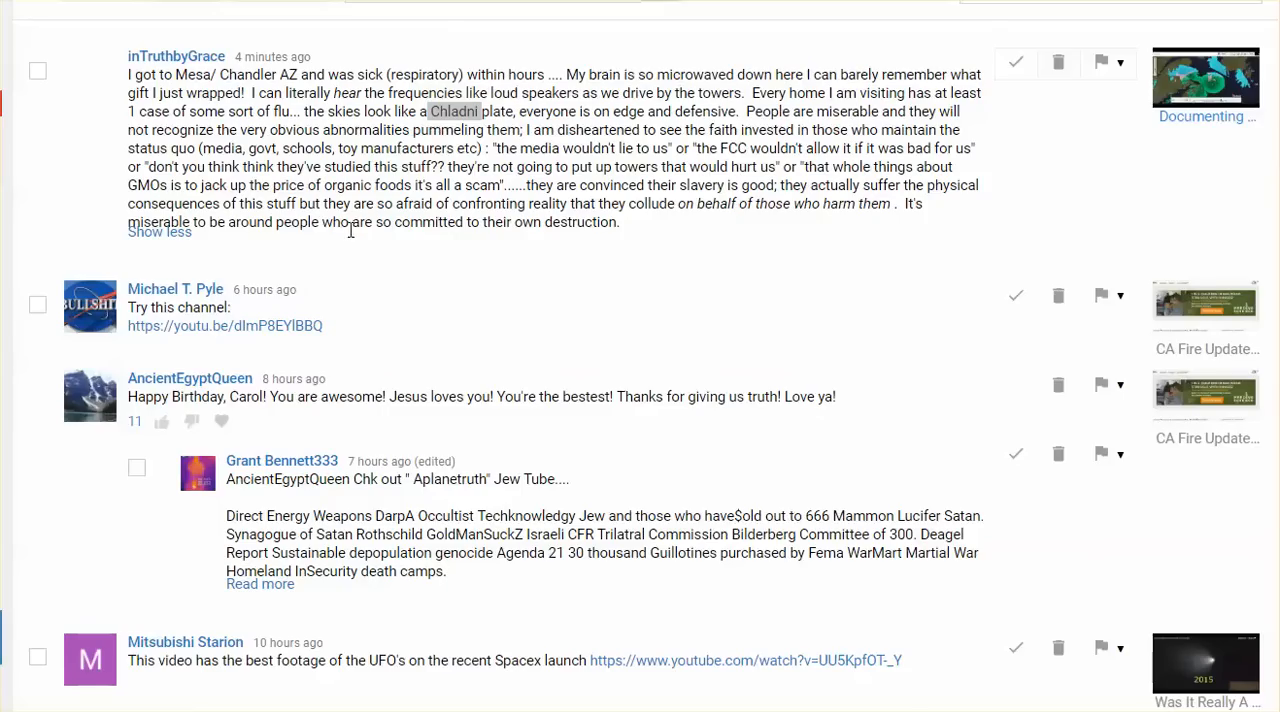
mouse_move(444, 260)
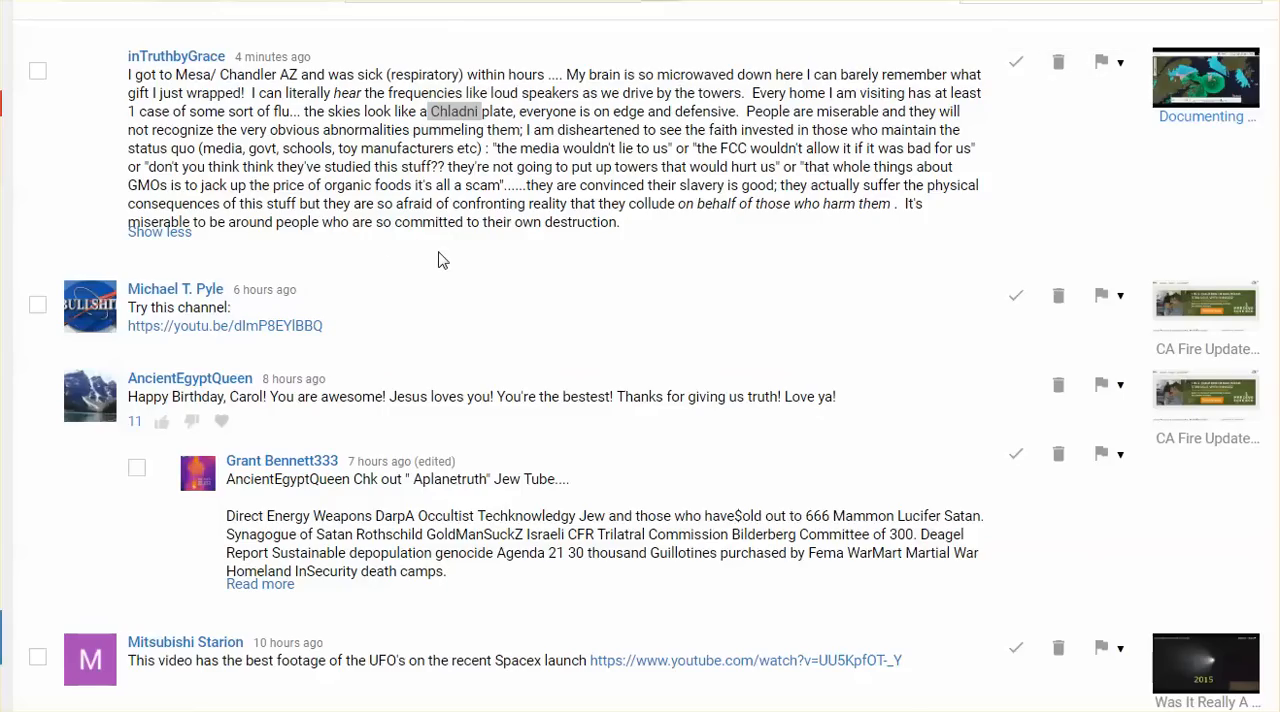
mouse_move(428, 260)
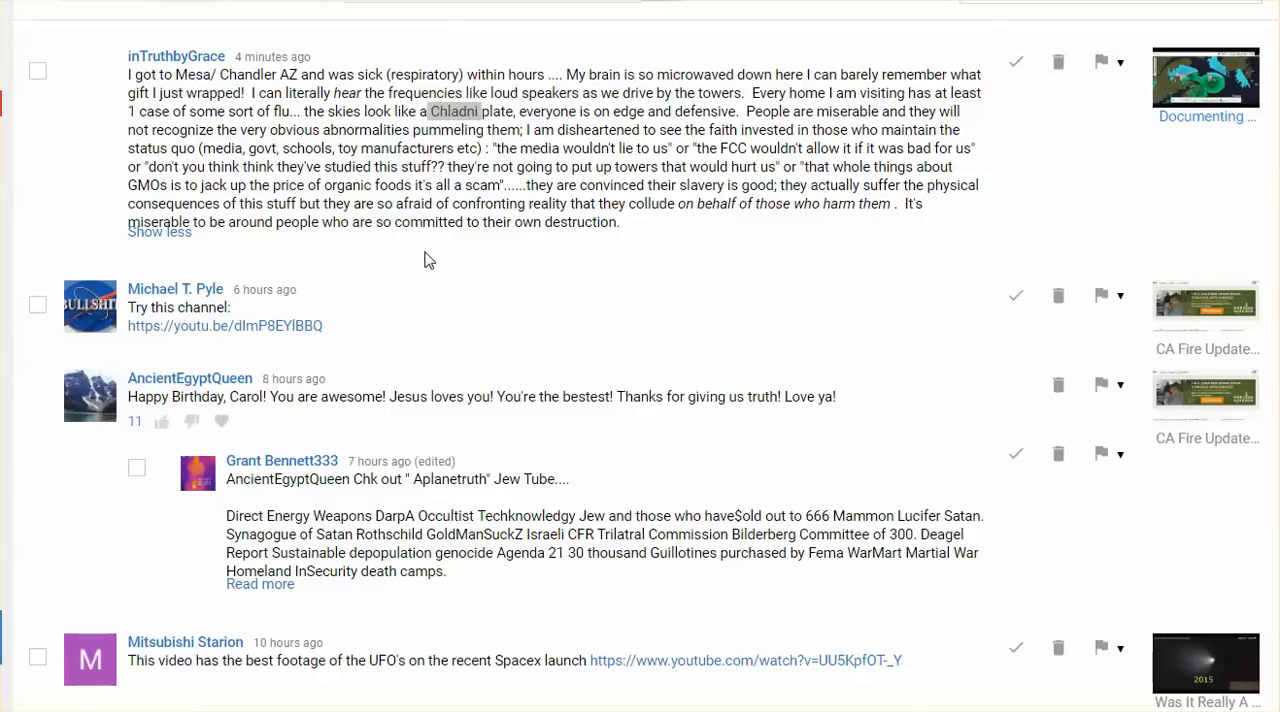